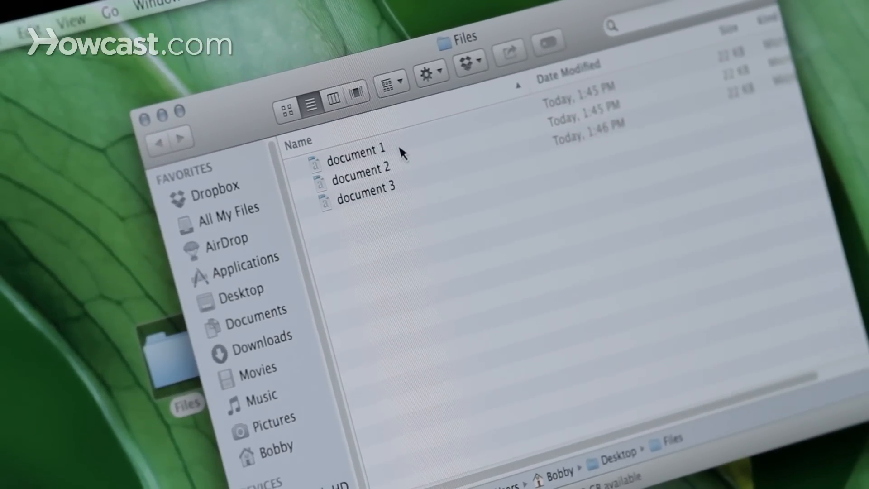
Select document 1 in the Files folder and rename it to 'dogs'.
left_click(359, 154)
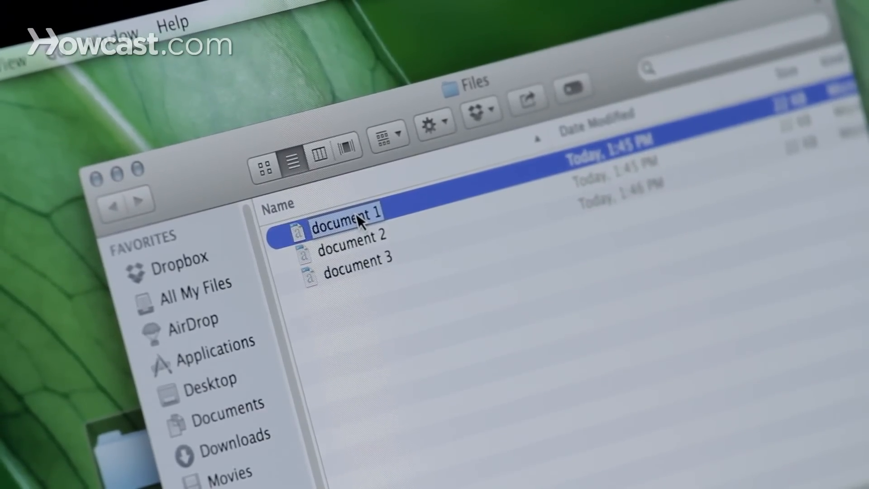
type("dogs")
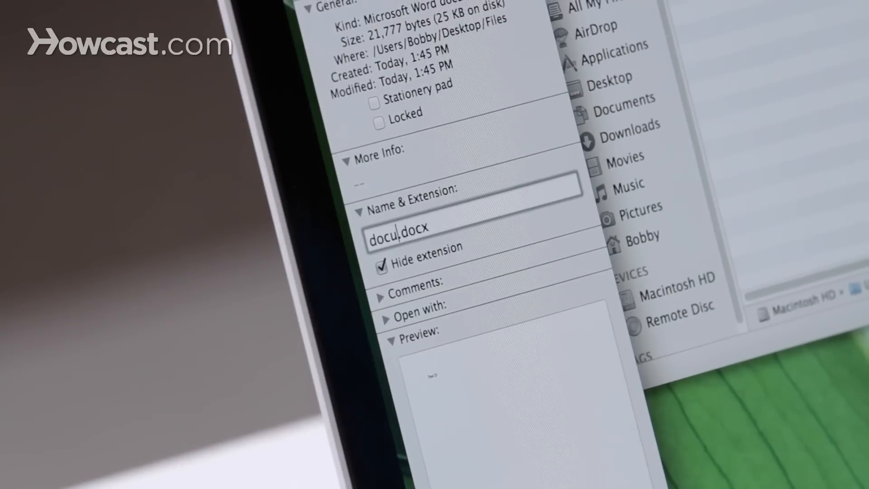
Enter 'cats' in the Get Info Name & Extension field, giving 'cats.docx'.
type("cats")
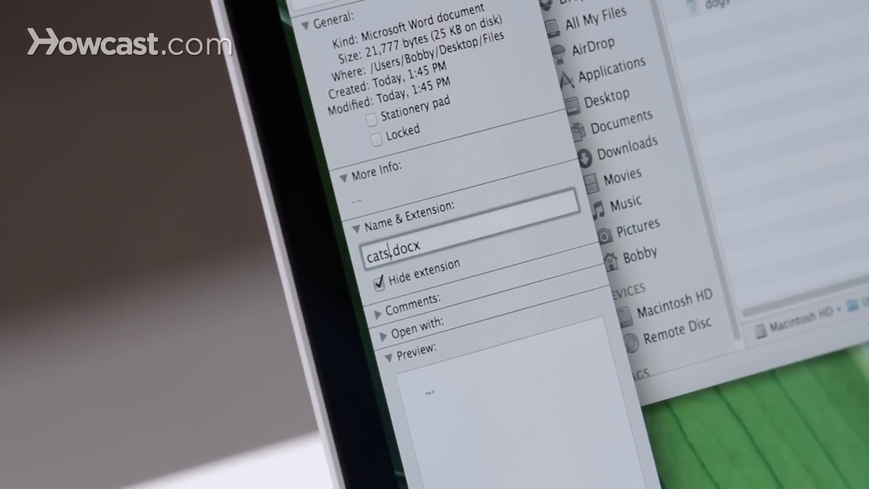